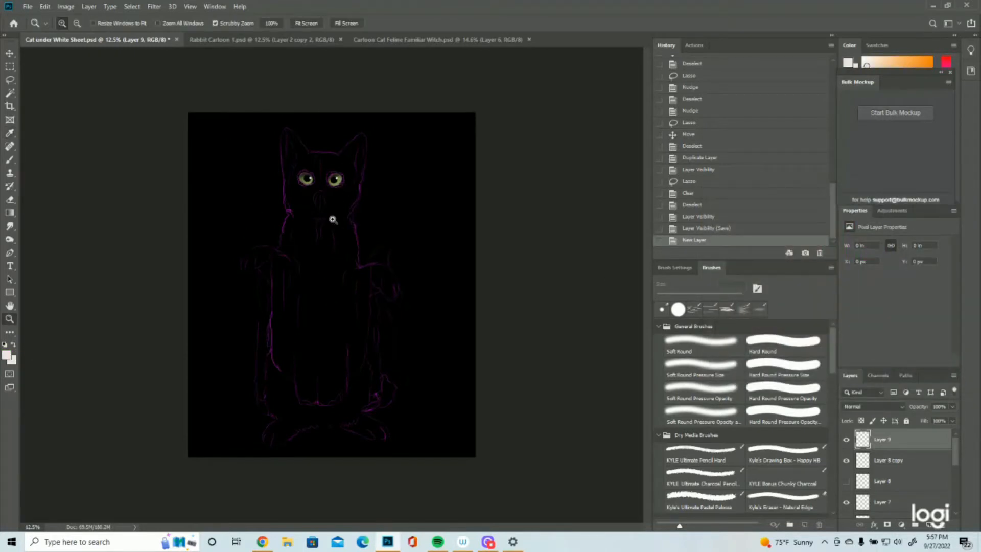
mouse_move(311, 373)
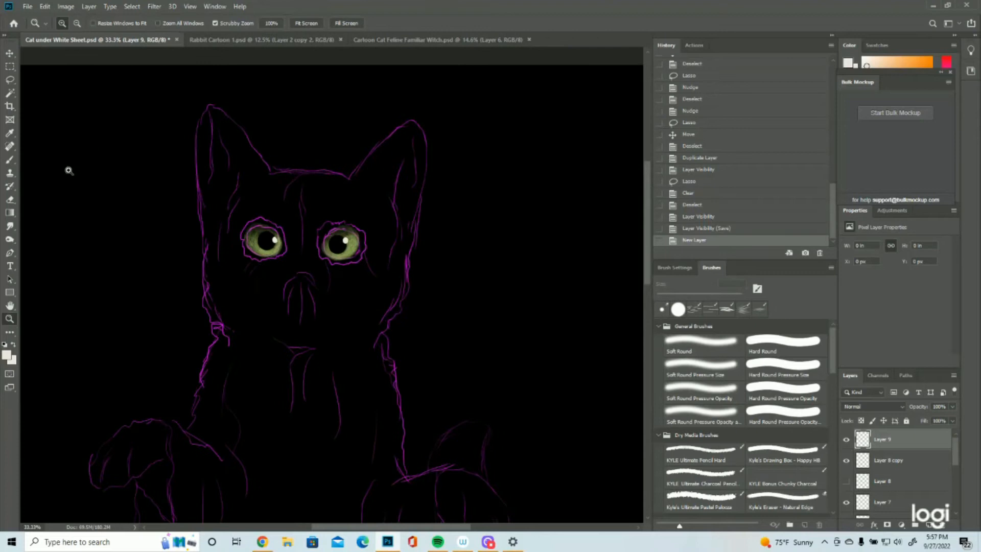
Zoom in close on the cat's head for detailed brushwork.
click(783, 369)
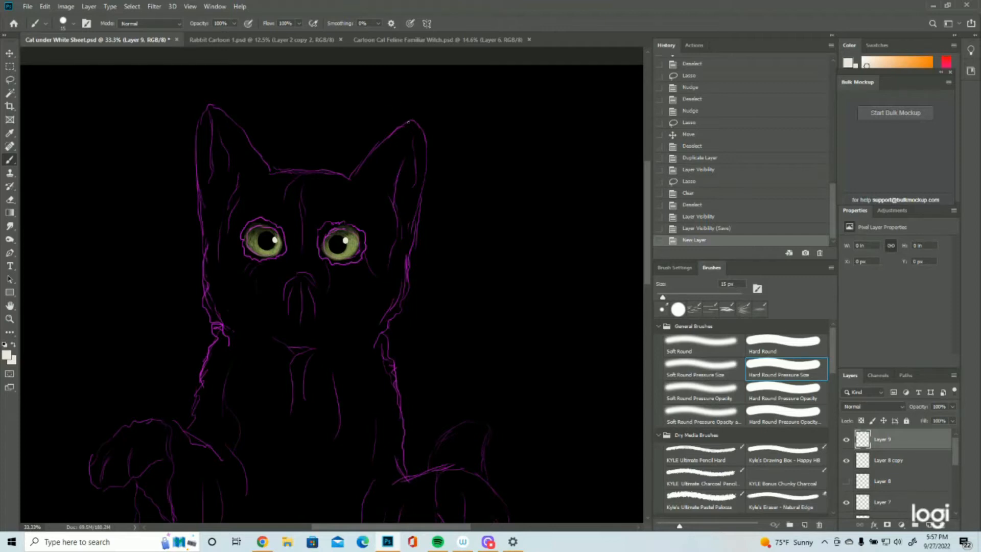
Hatch thin white fur strokes into the cat's left ear.
drag(416, 116, 381, 147)
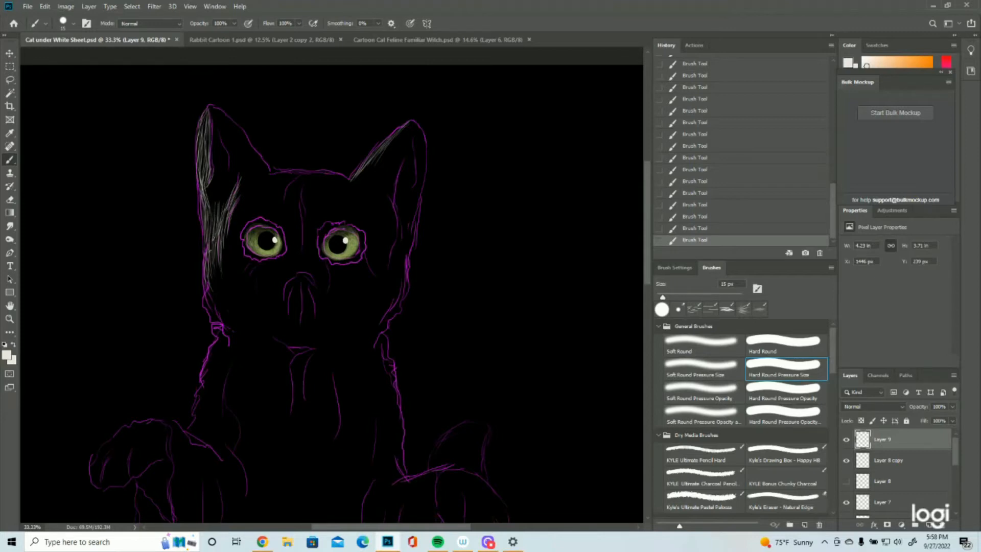
mouse_move(576, 11)
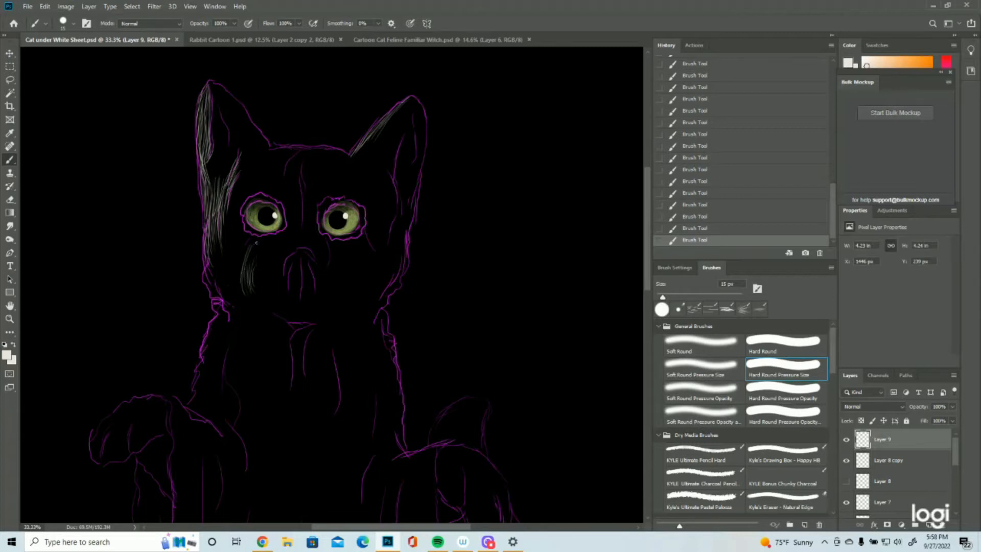
Hatch white fur over the left cheek, jaw and chin, with a long strand down the chest.
drag(247, 235, 234, 294)
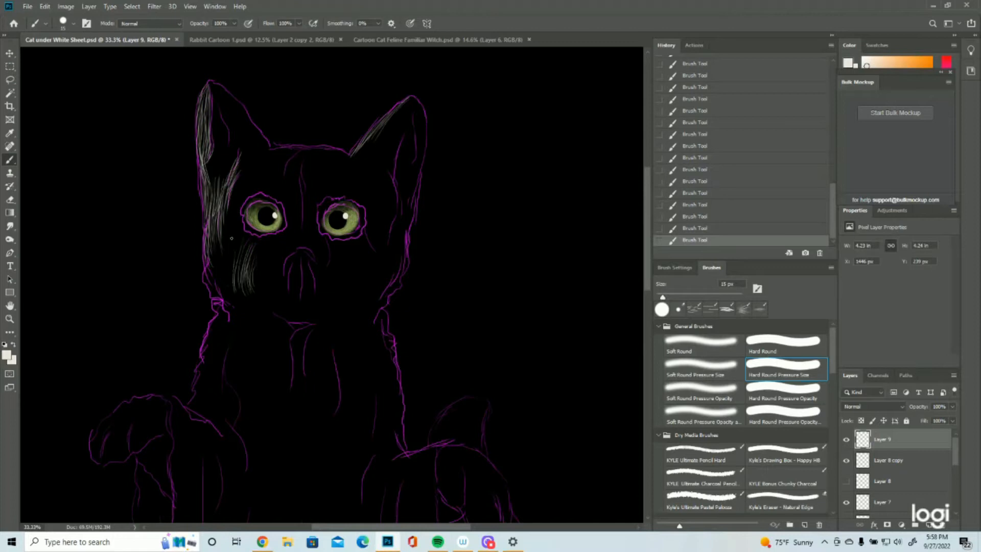
drag(231, 241, 234, 300)
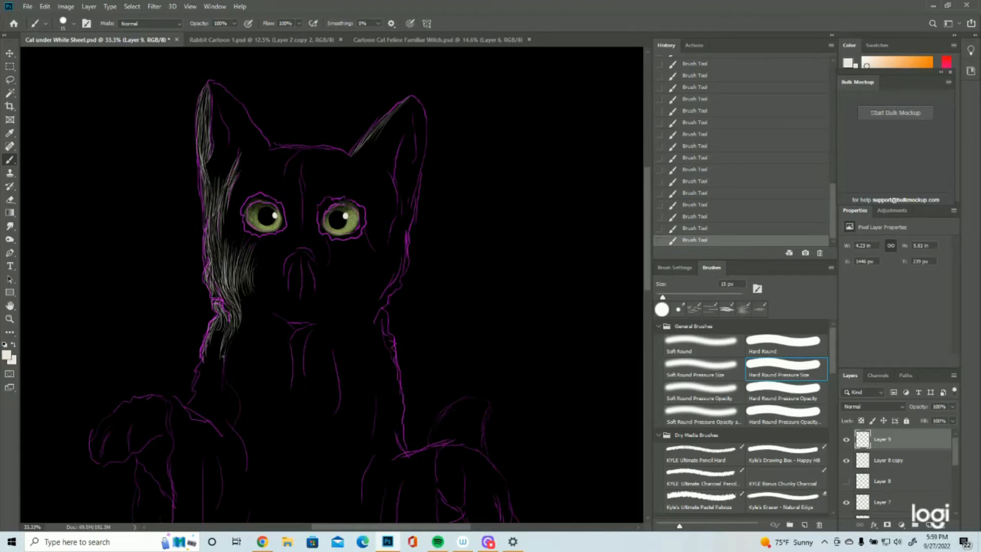
drag(225, 313, 229, 373)
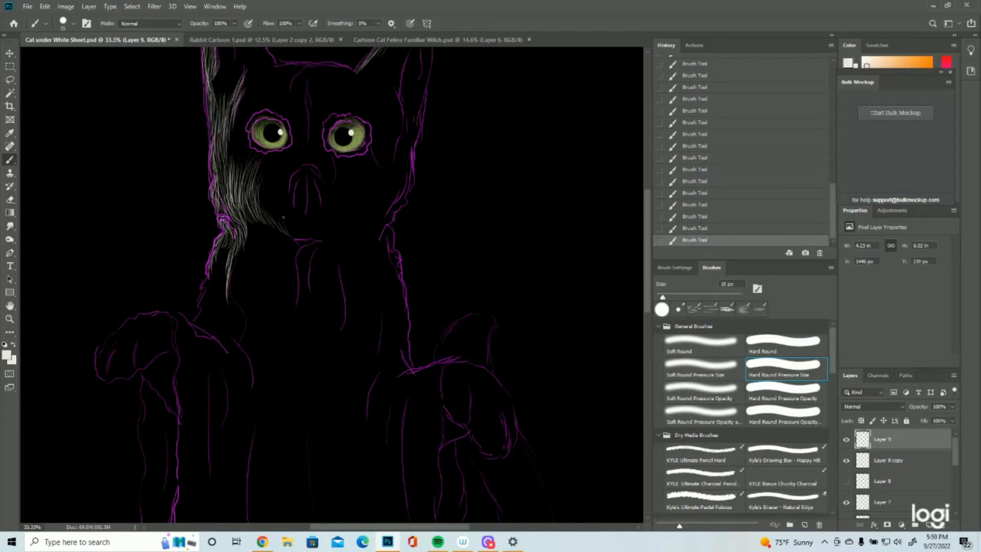
drag(281, 215, 297, 240)
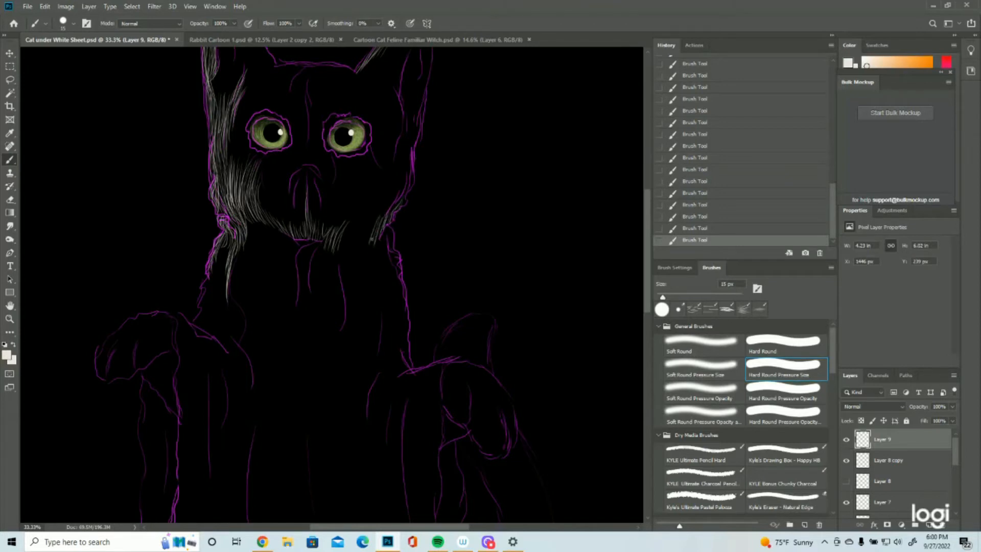
drag(359, 215, 363, 250)
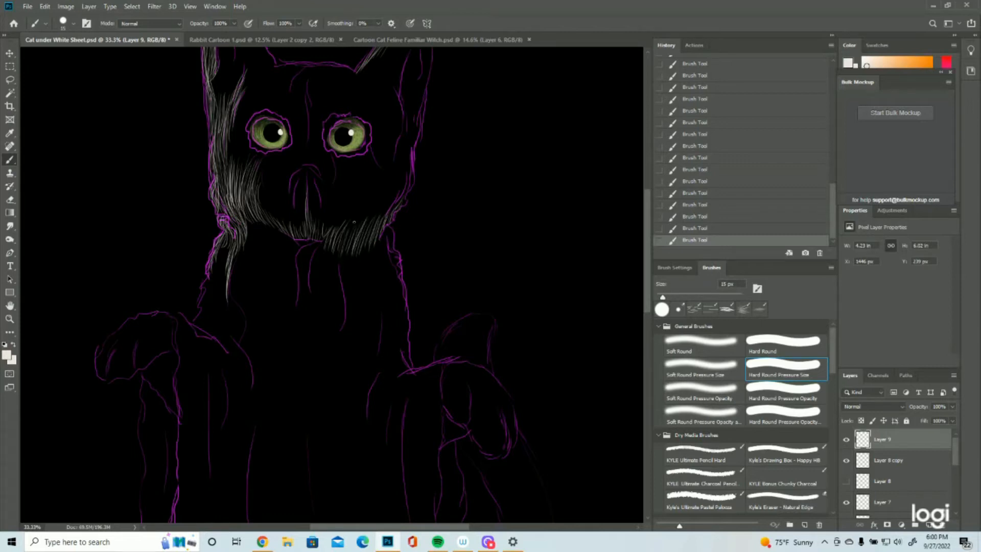
drag(354, 220, 340, 307)
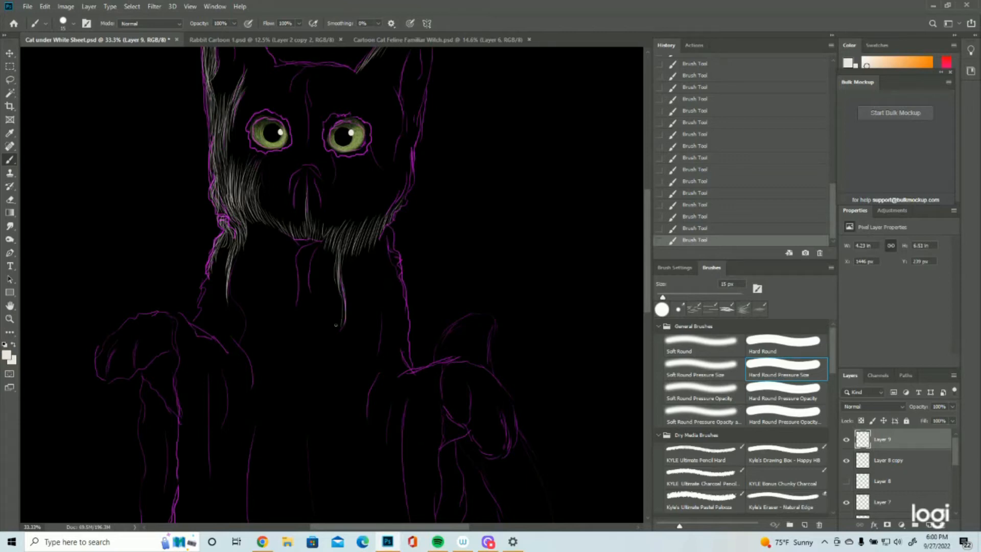
drag(388, 231, 340, 329)
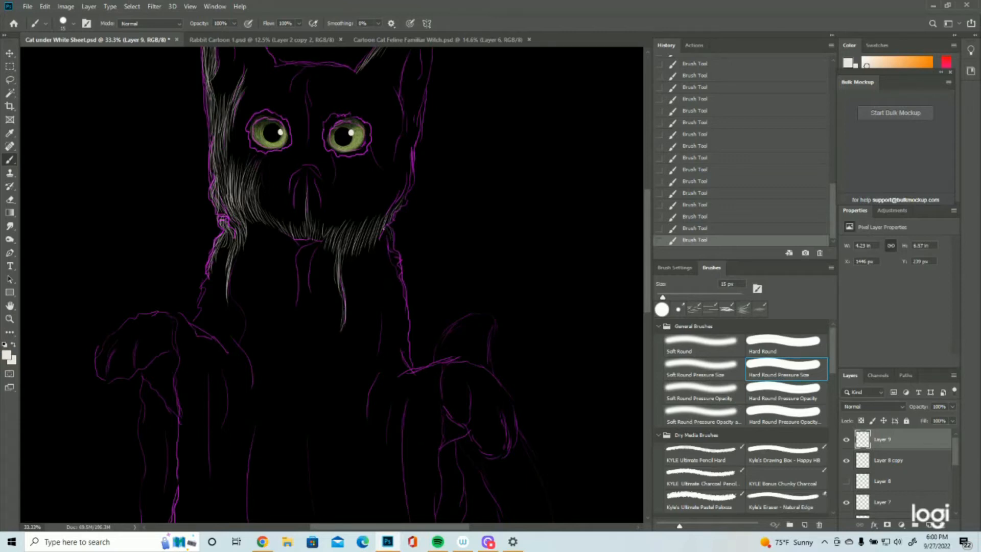
Toggle a sketch layer's visibility and brush white fur strands along the left neck and below the chin.
click(384, 241)
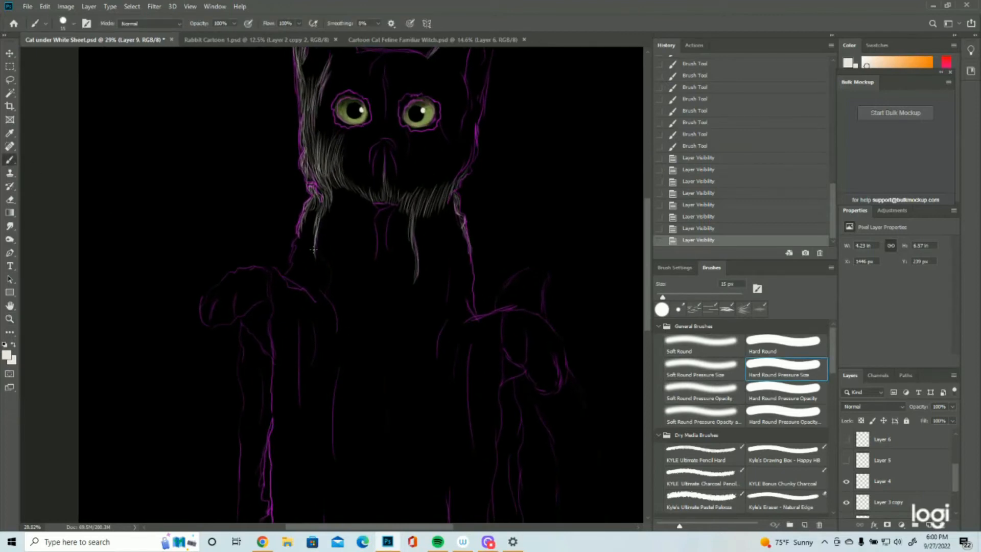
drag(316, 250, 320, 279)
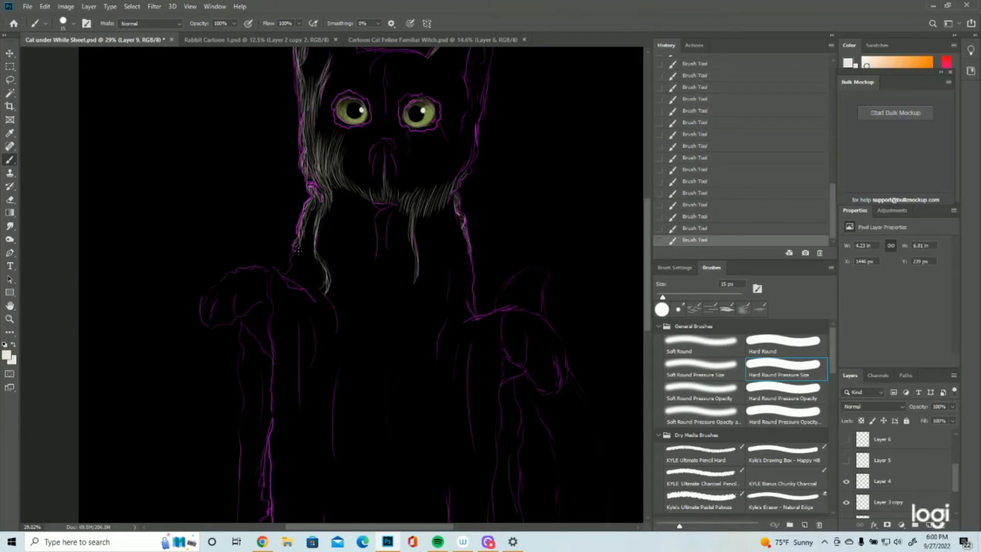
click(291, 259)
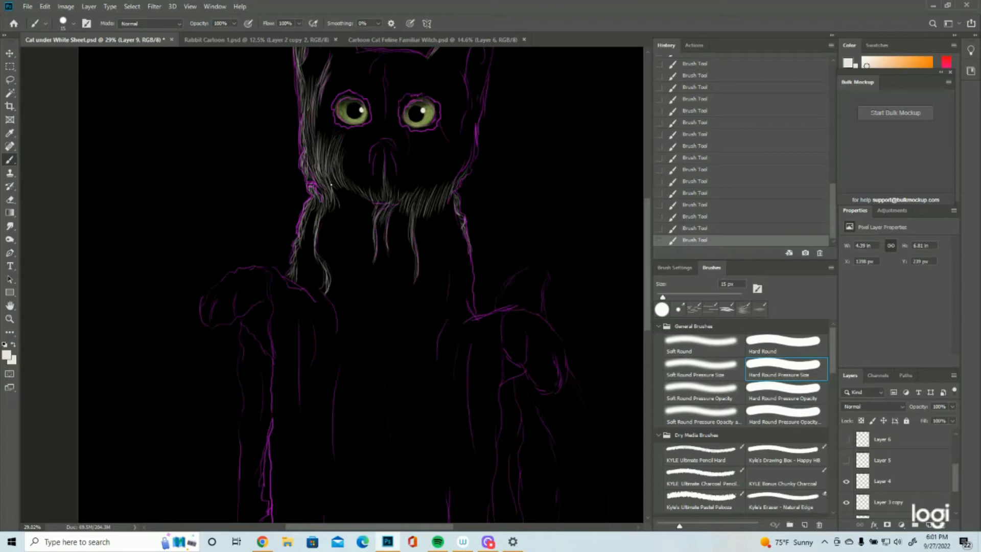
click(335, 194)
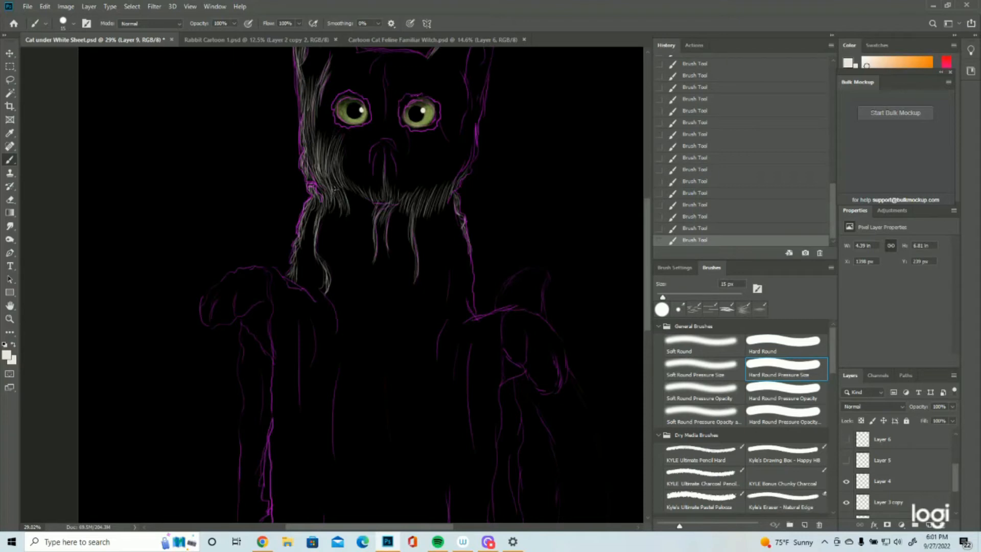
drag(337, 188, 341, 219)
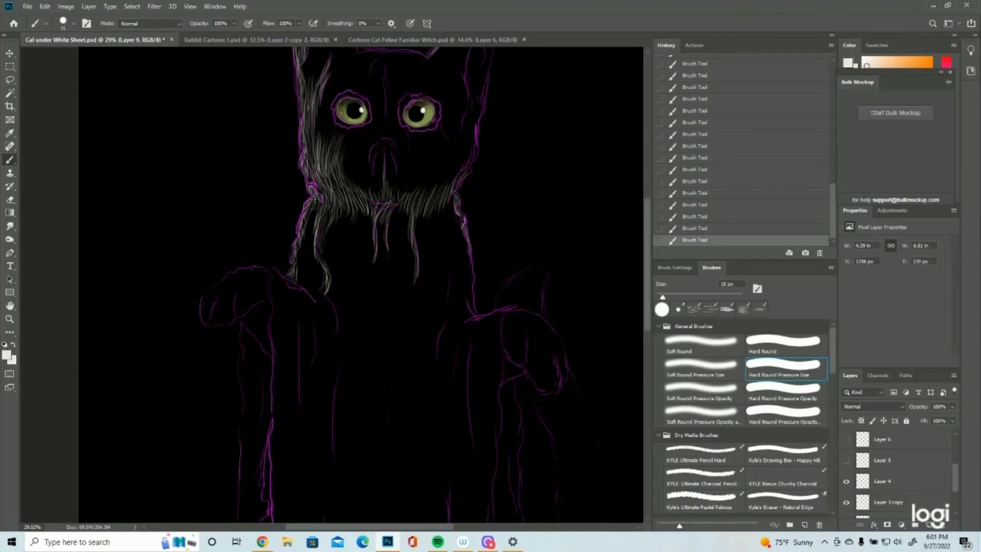
drag(316, 194, 304, 256)
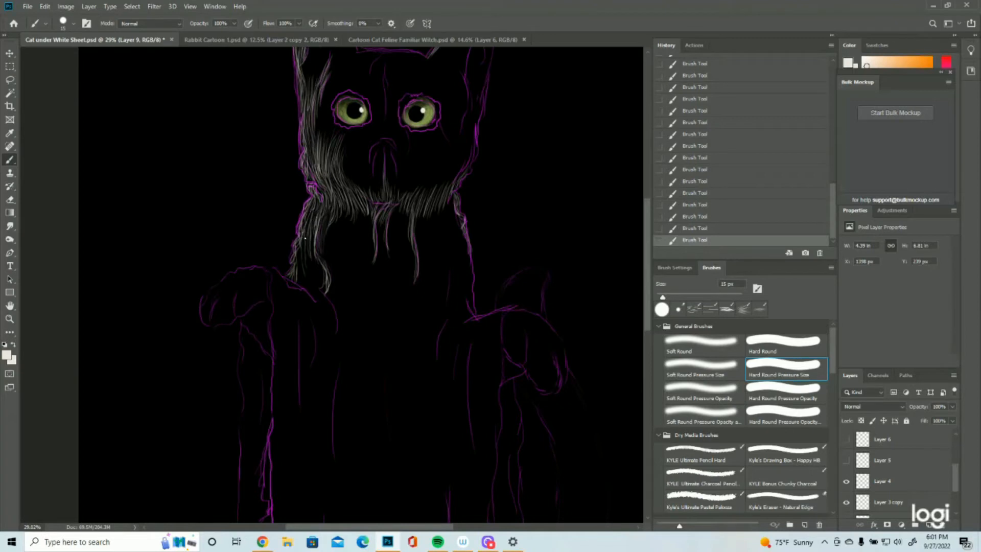
drag(304, 241, 301, 287)
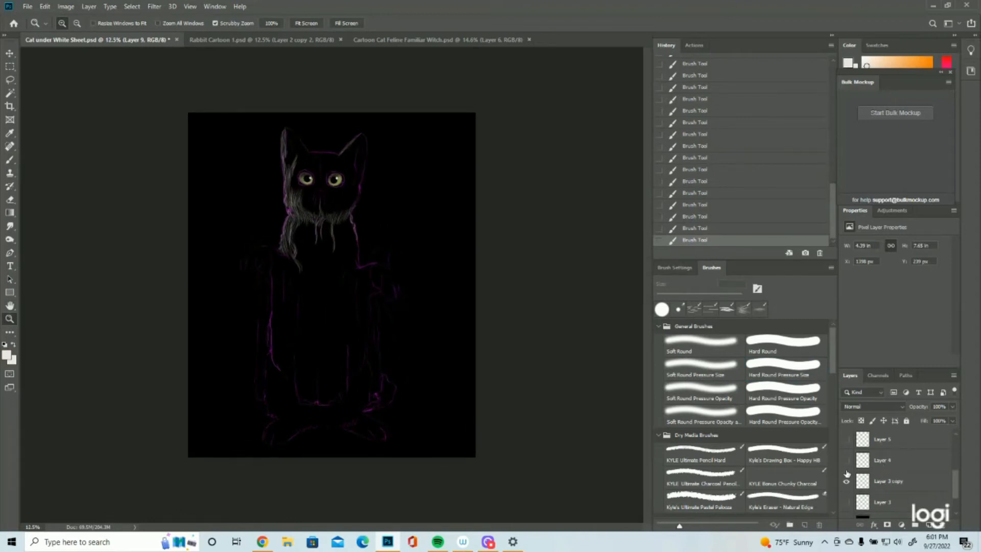
Toggle a sketch layer's visibility and add white fur marks on the face.
click(847, 482)
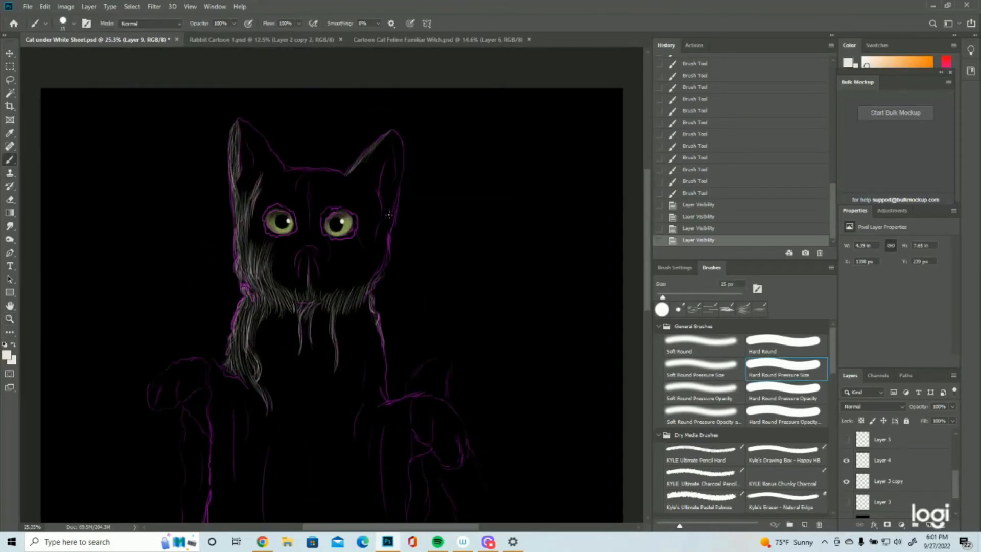
click(388, 219)
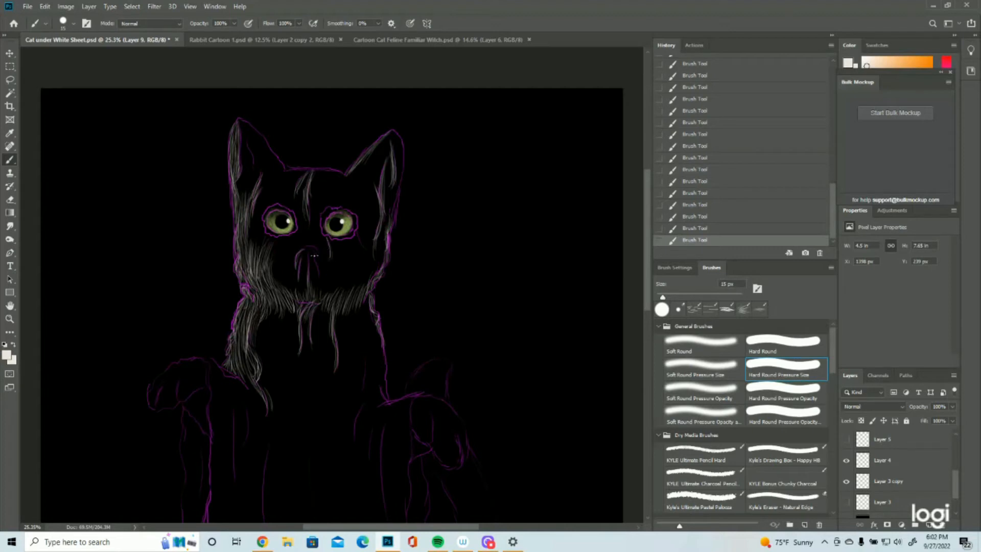
Add white fur marks on the face and near the top of the head.
click(316, 254)
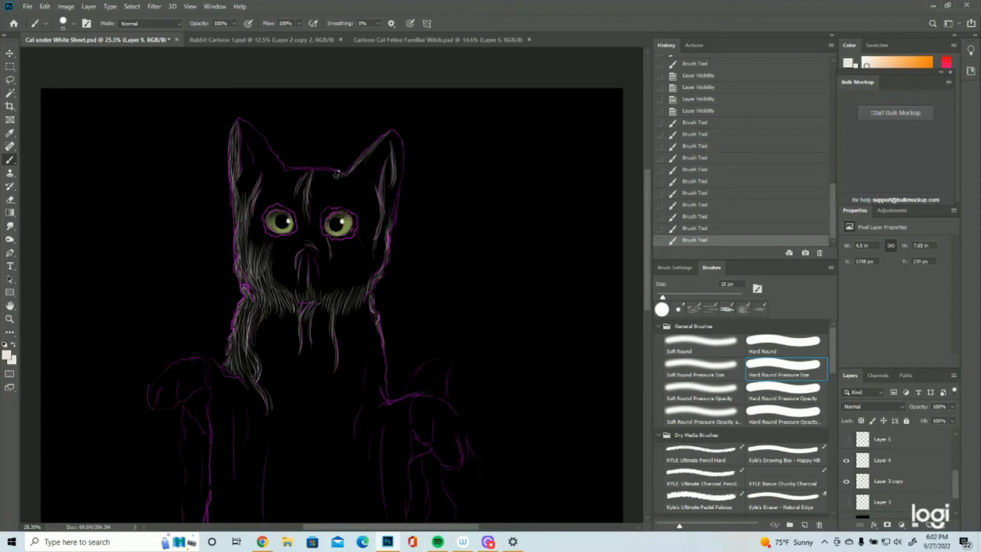
click(328, 173)
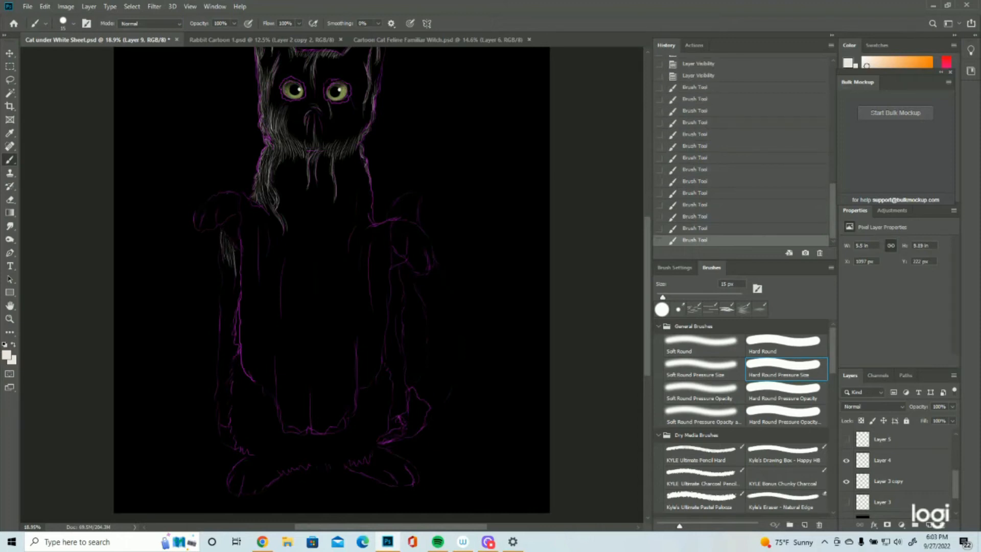
Hatch white fur over the left paw and vertical strokes down the sheet's right fold and middle.
drag(235, 247, 236, 297)
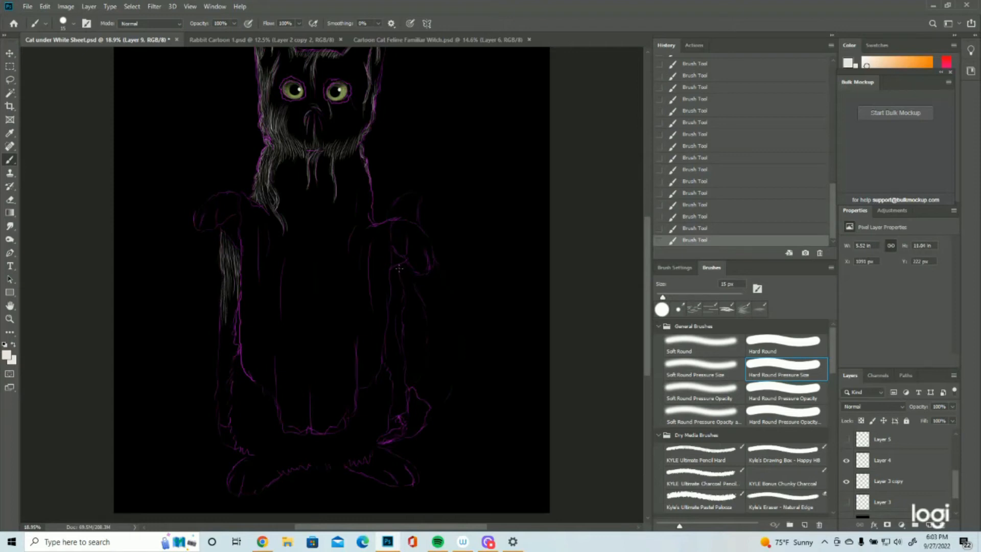
mouse_move(400, 289)
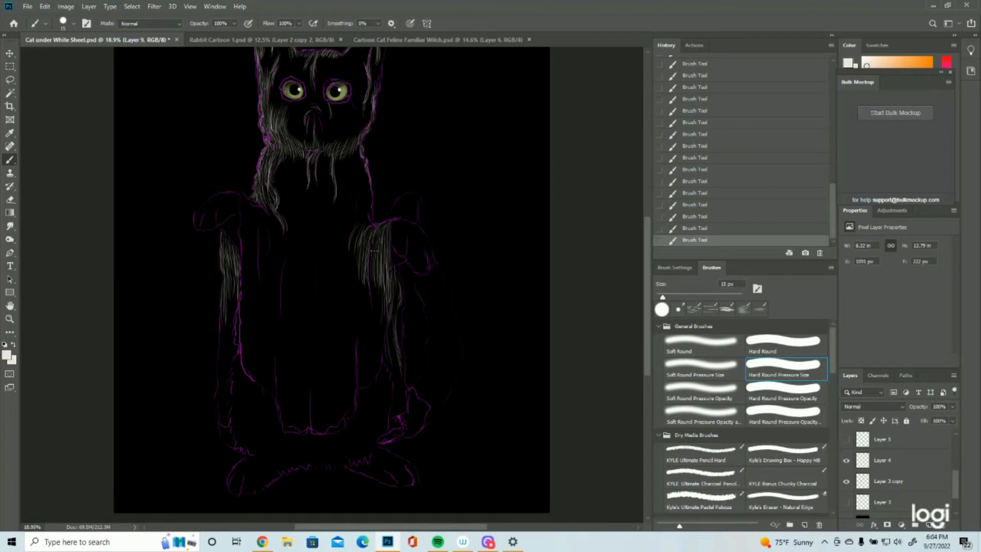
drag(373, 235, 380, 313)
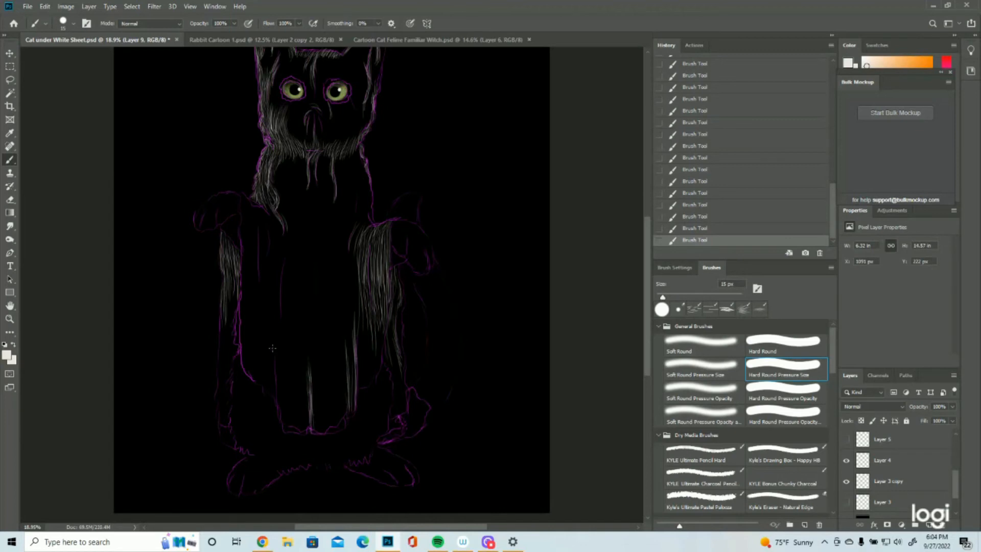
drag(270, 349, 272, 395)
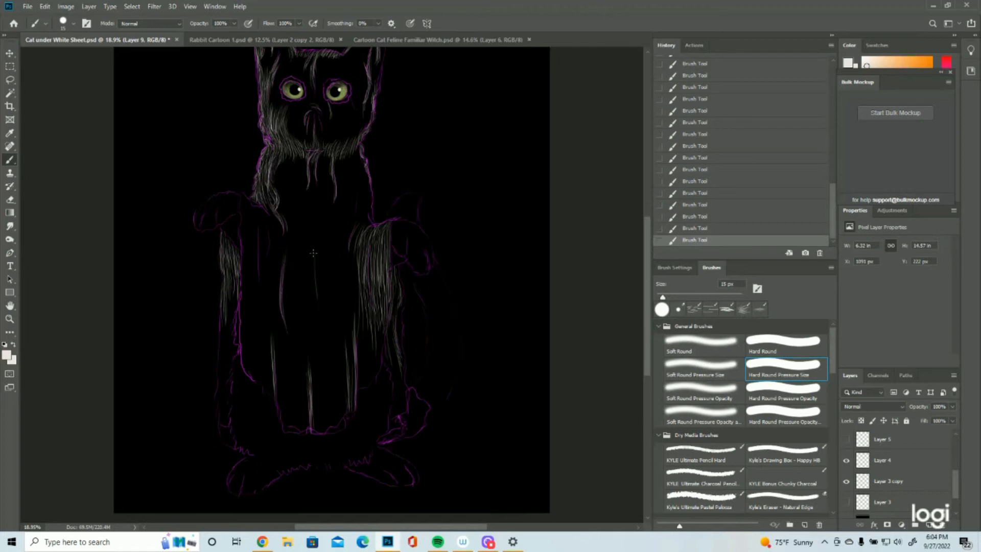
drag(312, 253, 259, 278)
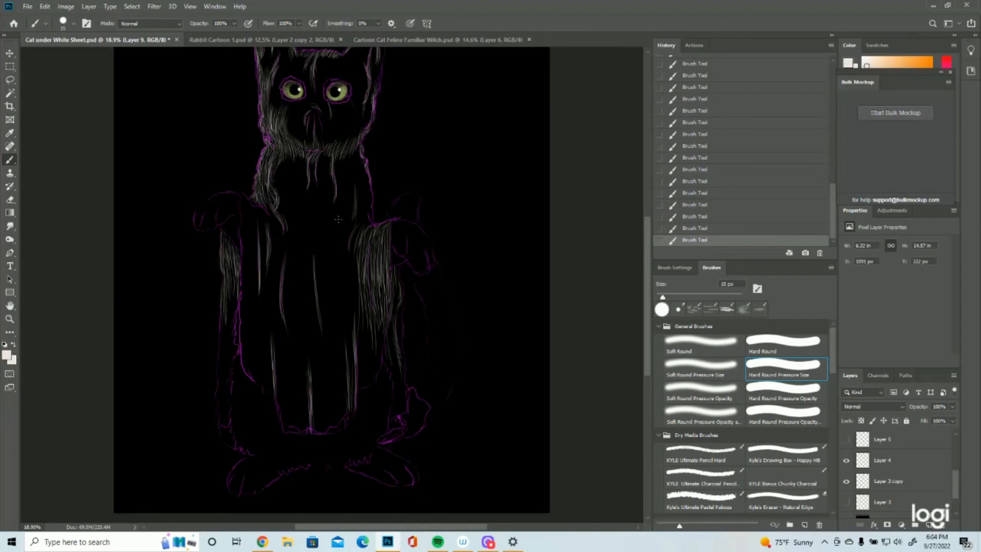
mouse_move(173, 329)
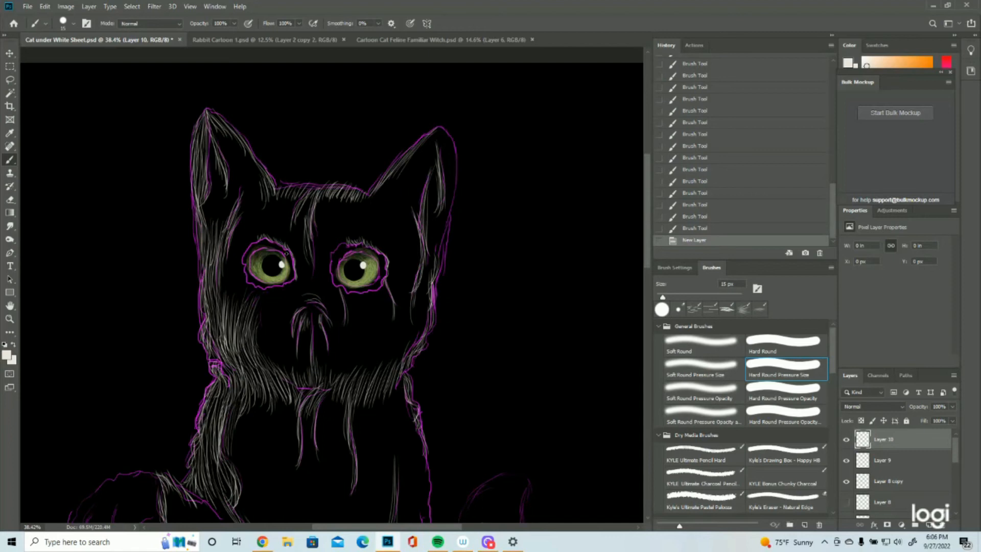
Select Layer 9 and hatch more white strokes over the hanging sheet folds.
click(894, 460)
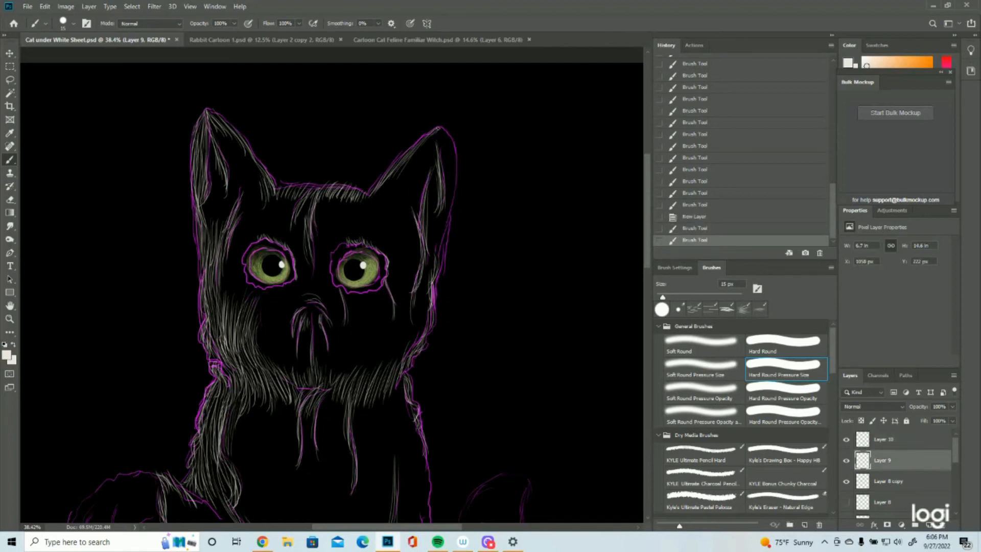
click(435, 131)
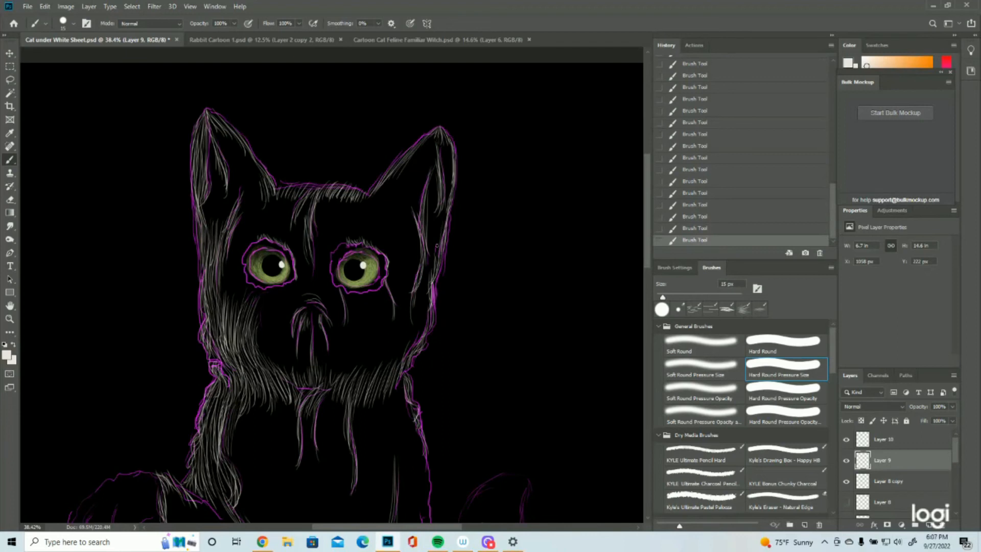
scroll(down, 3)
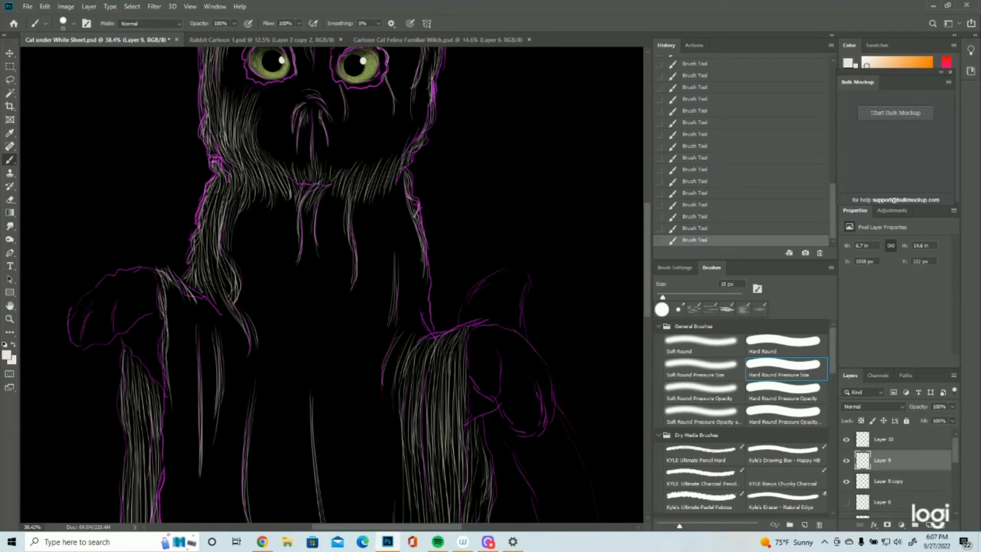
drag(422, 247, 429, 300)
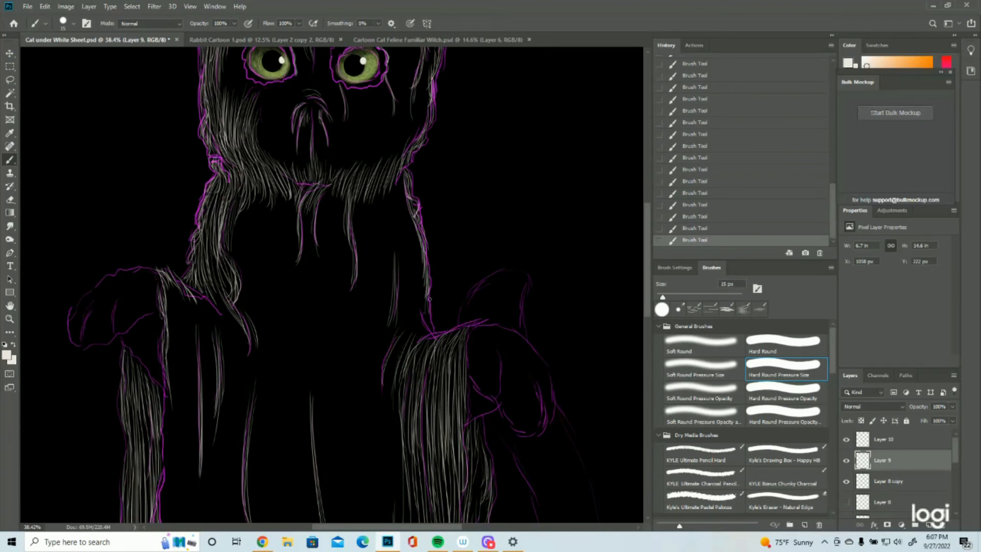
drag(430, 294, 435, 332)
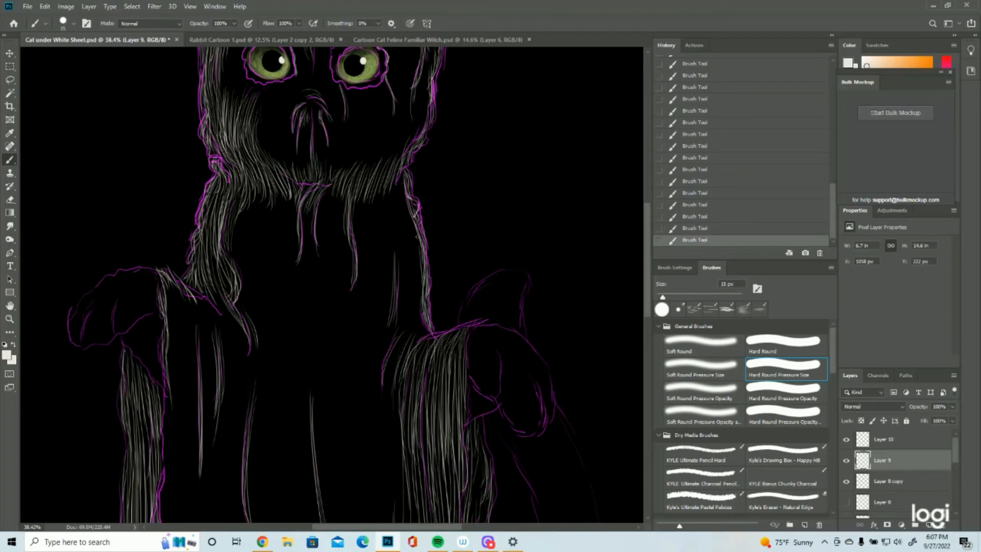
drag(416, 238, 413, 329)
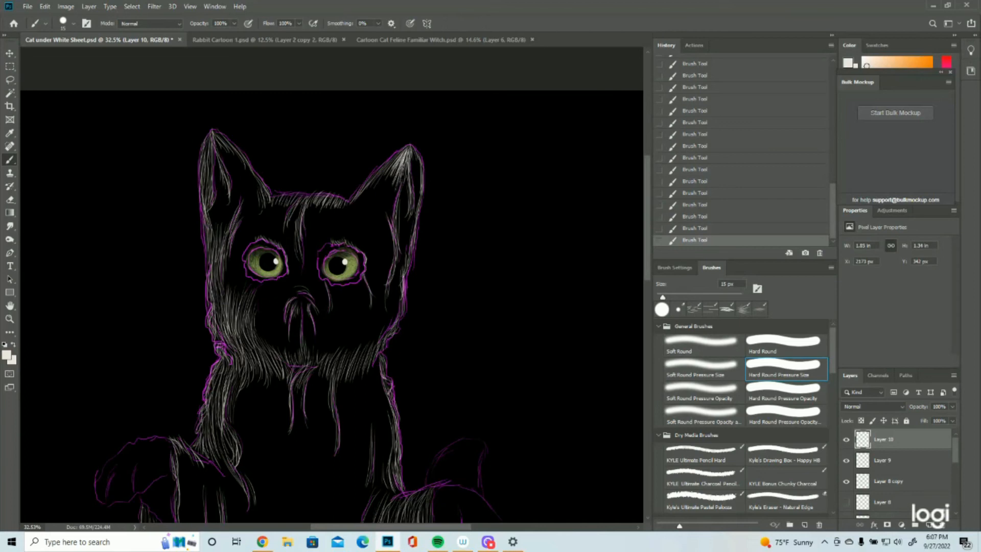
Hatch dense white fur inside the right ear and across the top of the head.
drag(410, 164, 391, 225)
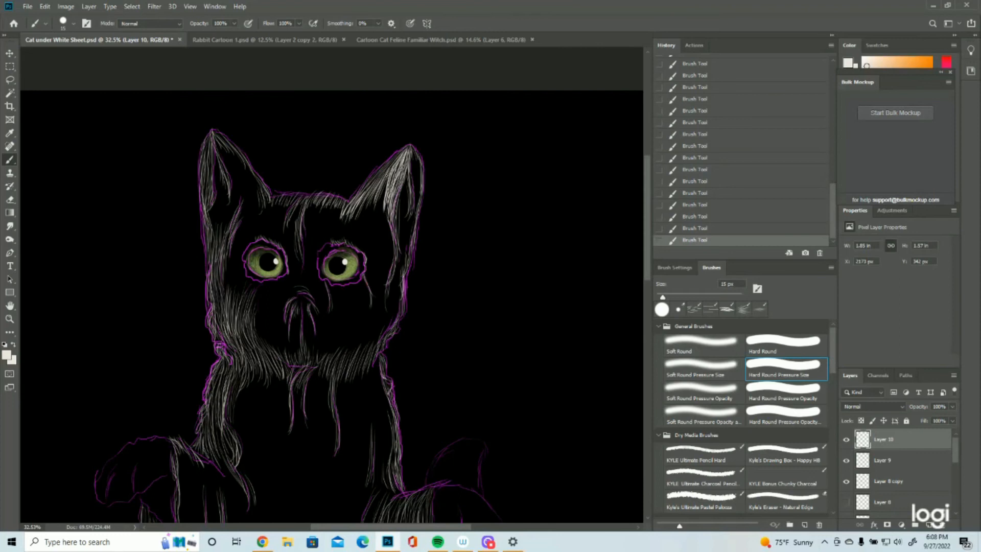
drag(384, 176, 374, 232)
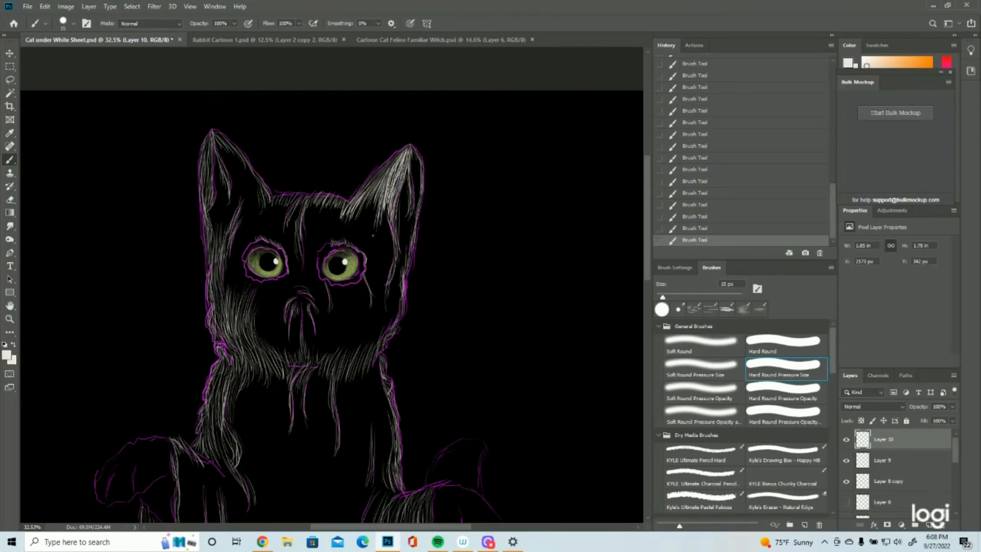
drag(375, 188, 366, 241)
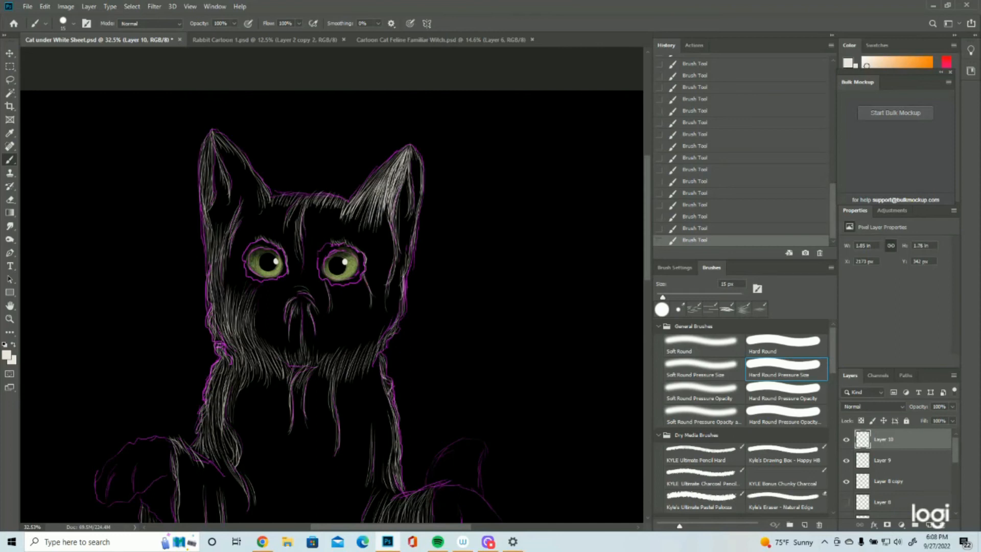
drag(375, 207, 363, 225)
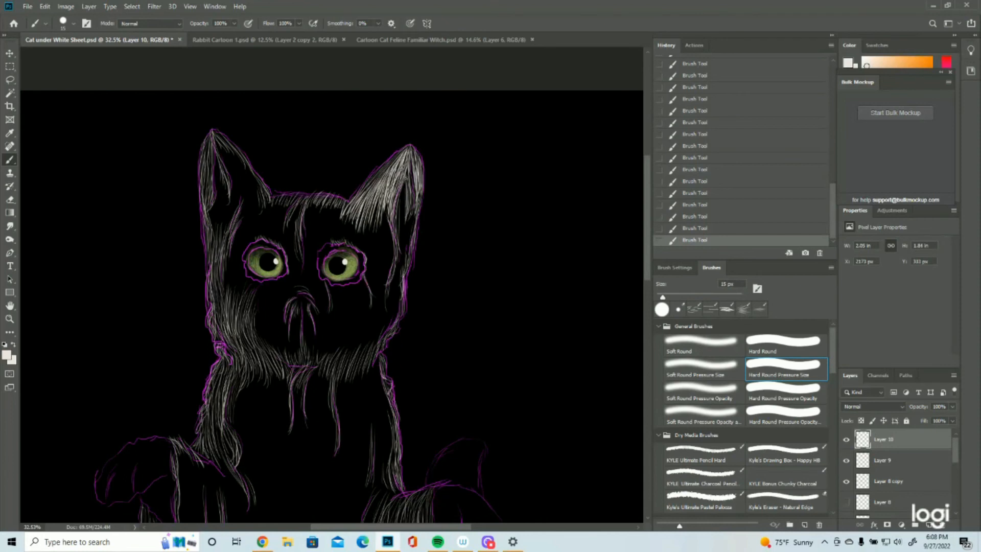
drag(403, 181, 404, 234)
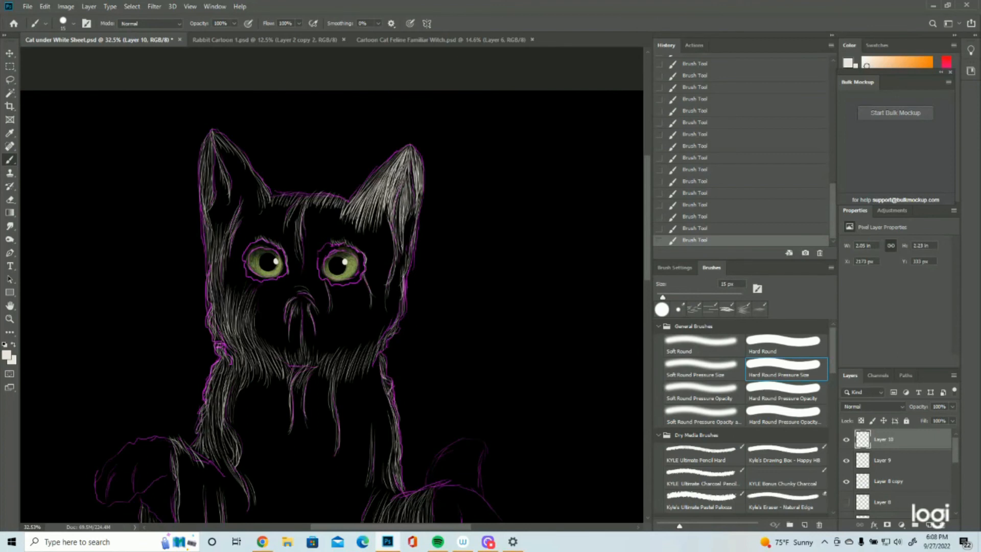
click(404, 228)
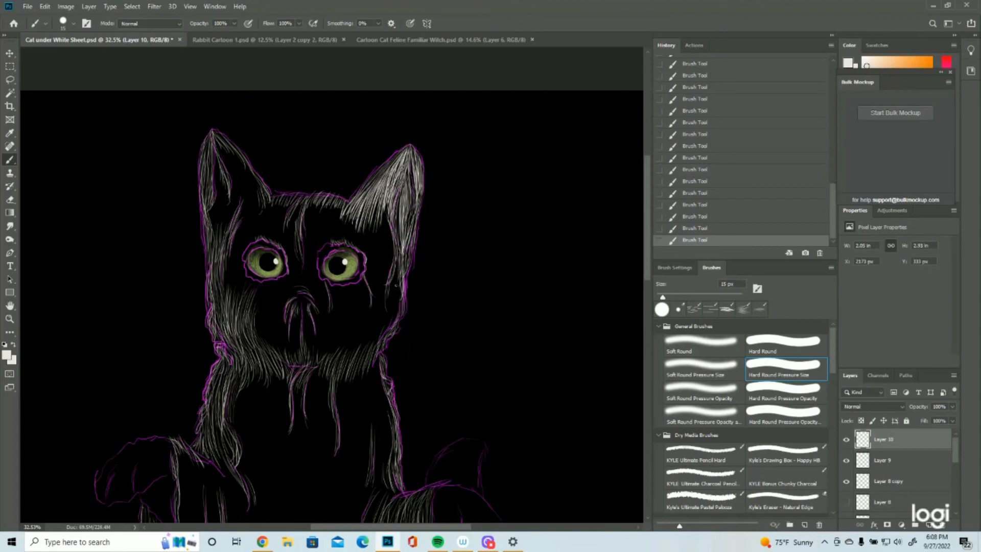
Add white fur strokes to the left ear, the side of the face and around the head.
drag(396, 253, 400, 306)
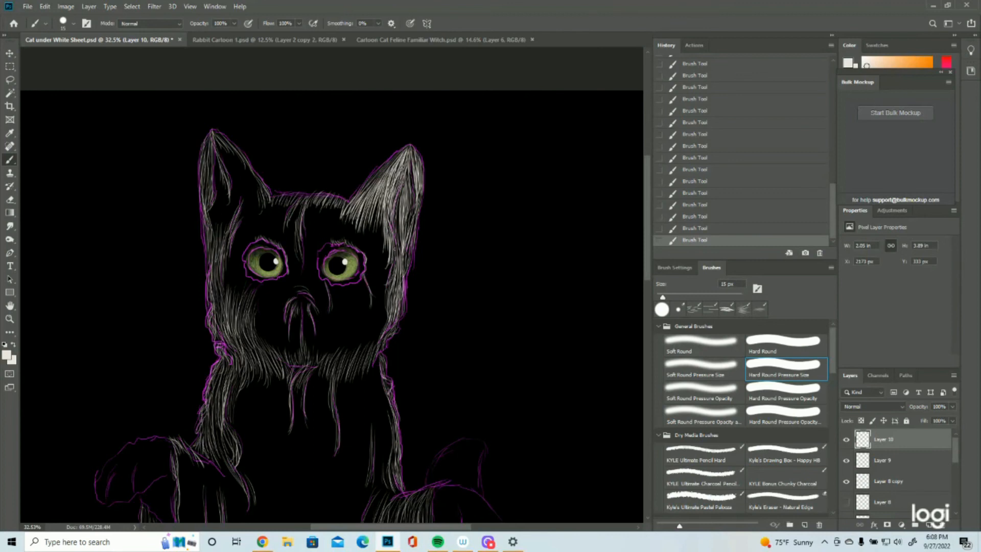
drag(395, 245, 380, 320)
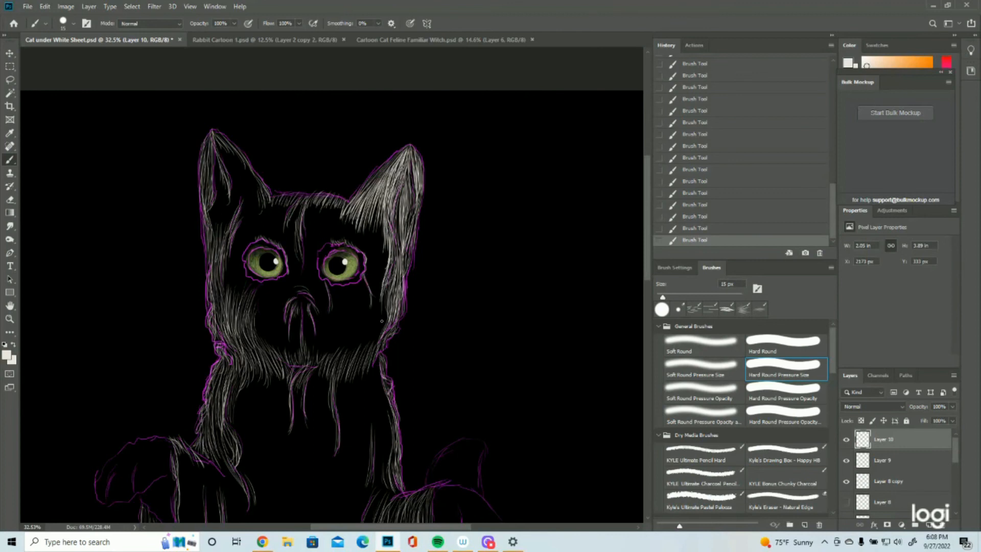
drag(382, 206, 380, 321)
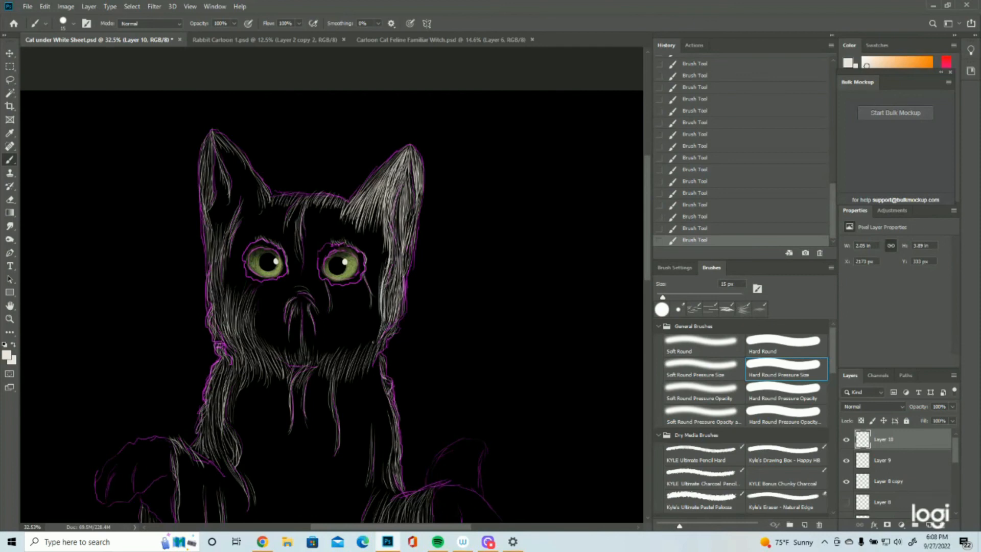
drag(380, 303, 373, 350)
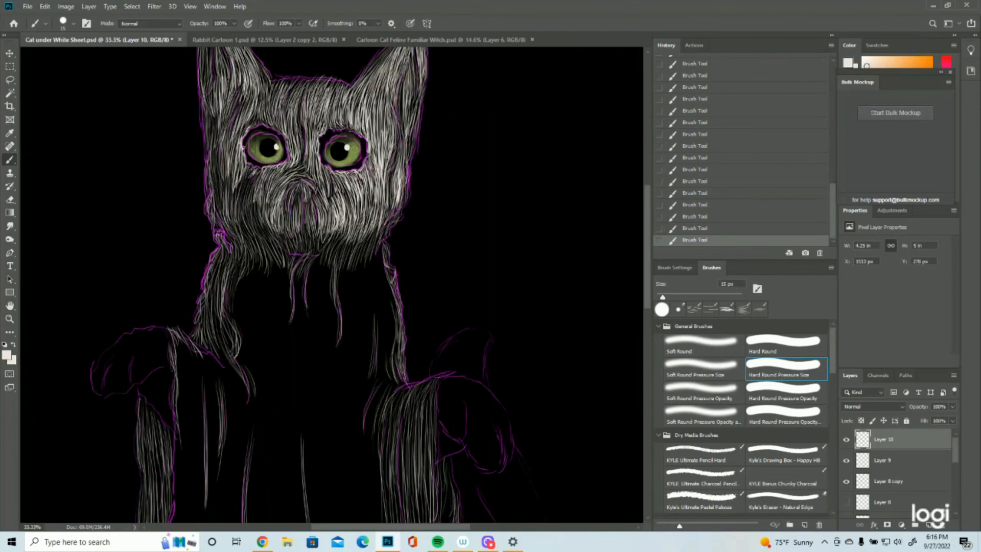
Sweep dense white hatching across the face, cheeks and muzzle around the green eyes.
drag(319, 250, 375, 325)
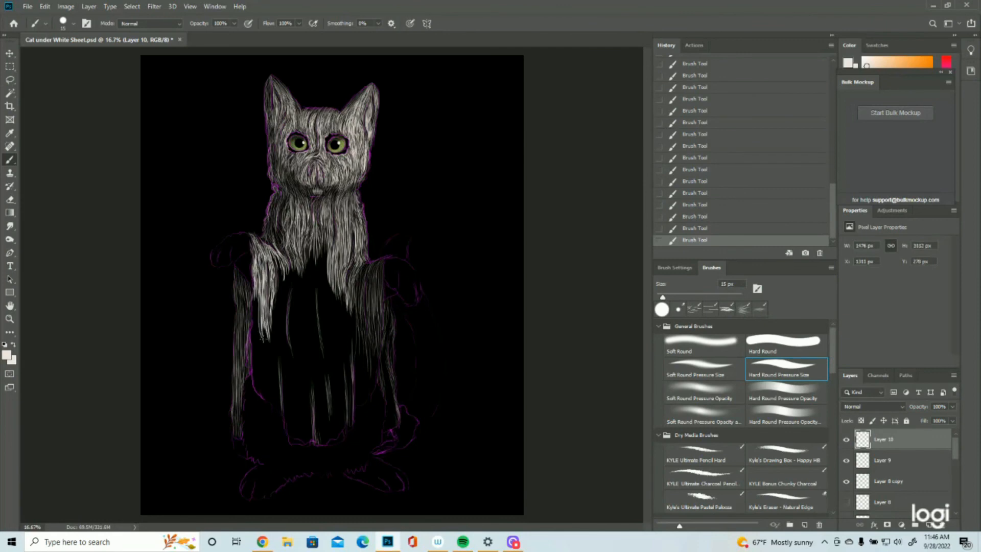
Hatch dense white strokes down the sheet to its hem, then unhide the Layer 3 copy 2 sketch.
drag(279, 270, 287, 413)
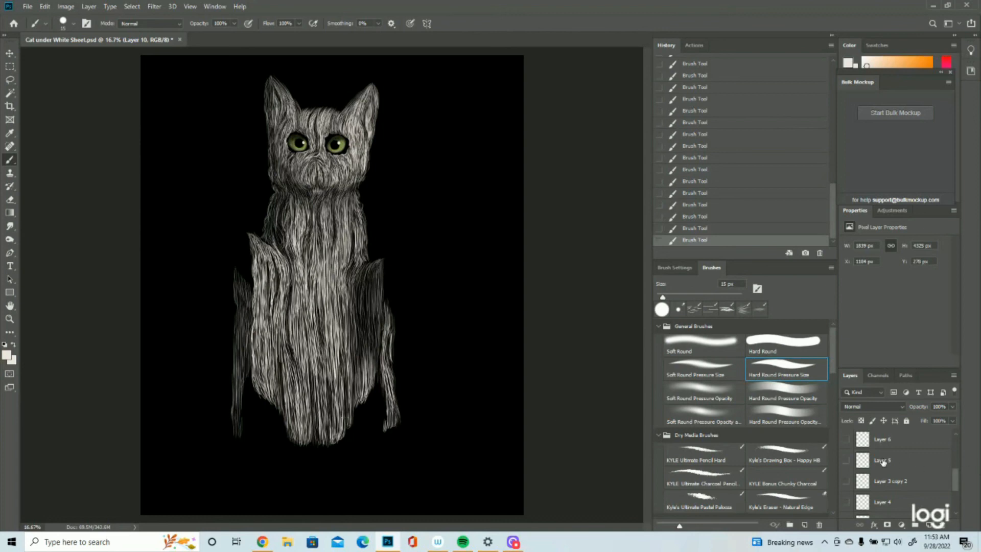
click(846, 480)
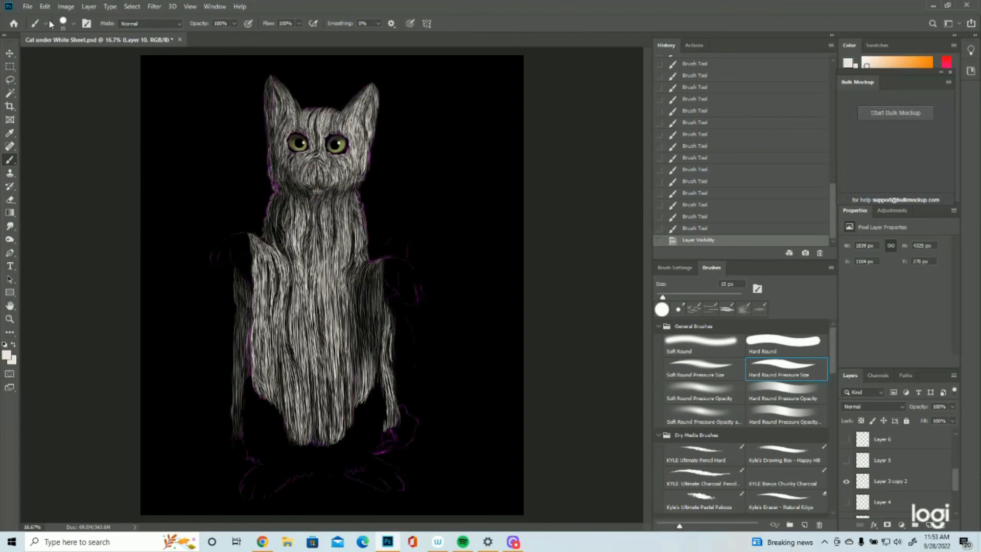